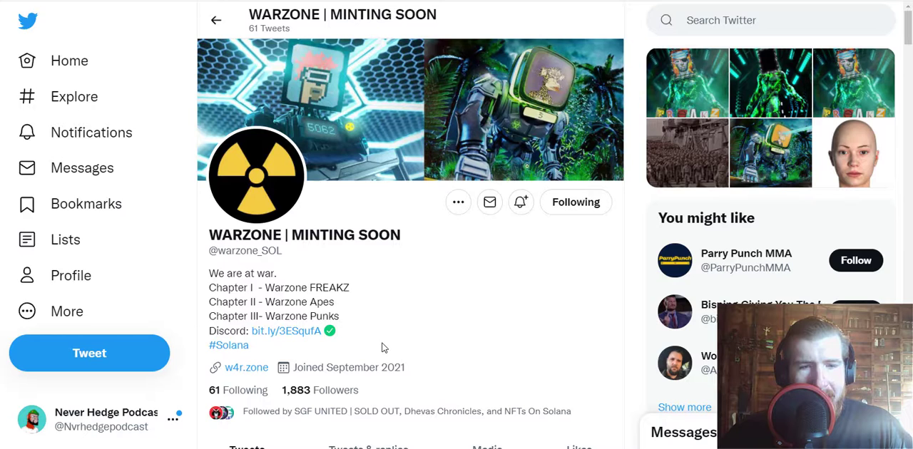
{"action": "mouse_move", "coordinate": [700, 146]}
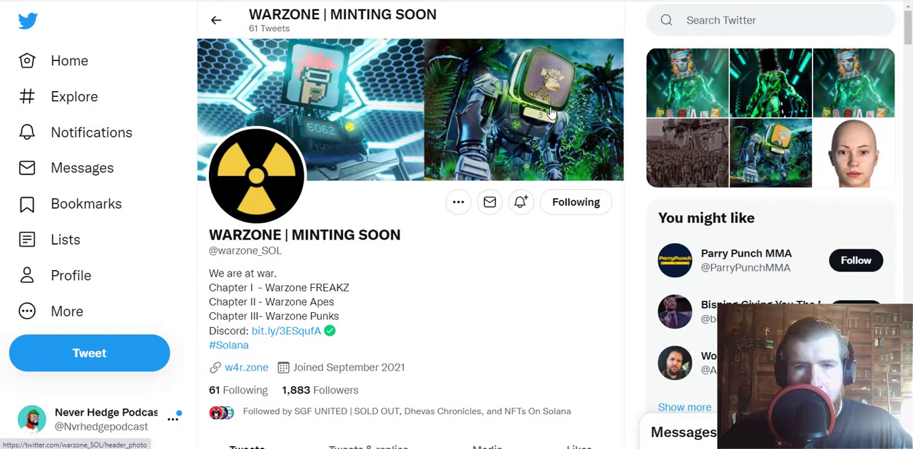
{"action": "mouse_move", "coordinate": [313, 90]}
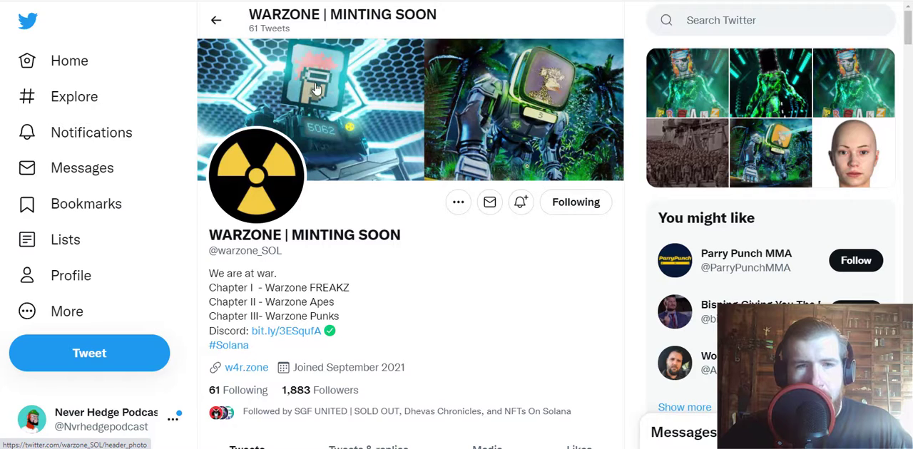
{"action": "mouse_move", "coordinate": [519, 148]}
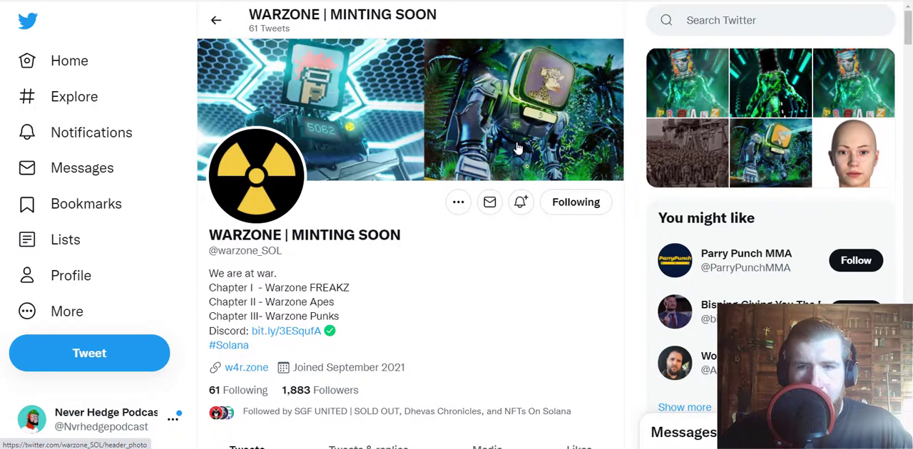
{"action": "mouse_move", "coordinate": [482, 203]}
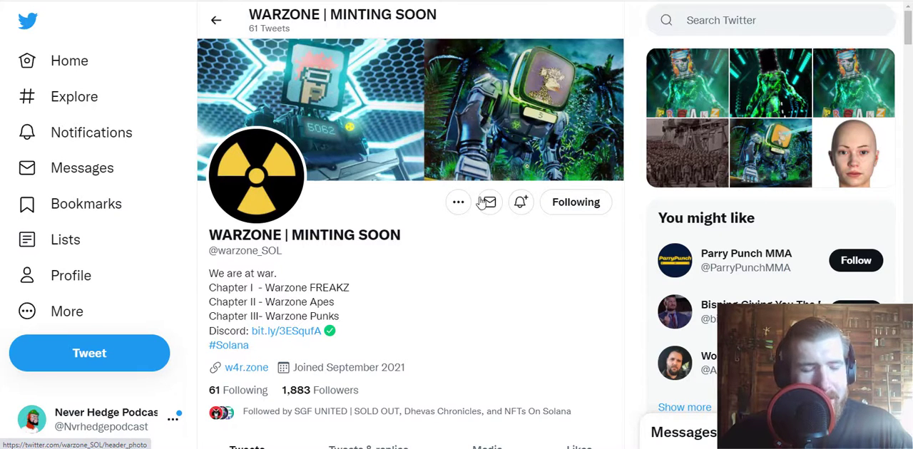
Reveal the Warzone Punks spec sheet, then the presale notice offering only 800 spaces
{"action": "scroll", "scroll_direction": "down", "scroll_amount": 3}
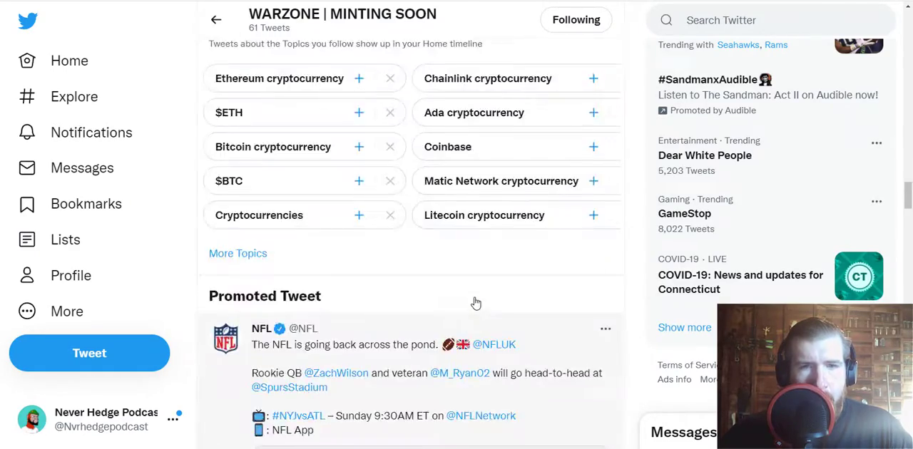
{"action": "scroll", "scroll_direction": "down", "scroll_amount": 3}
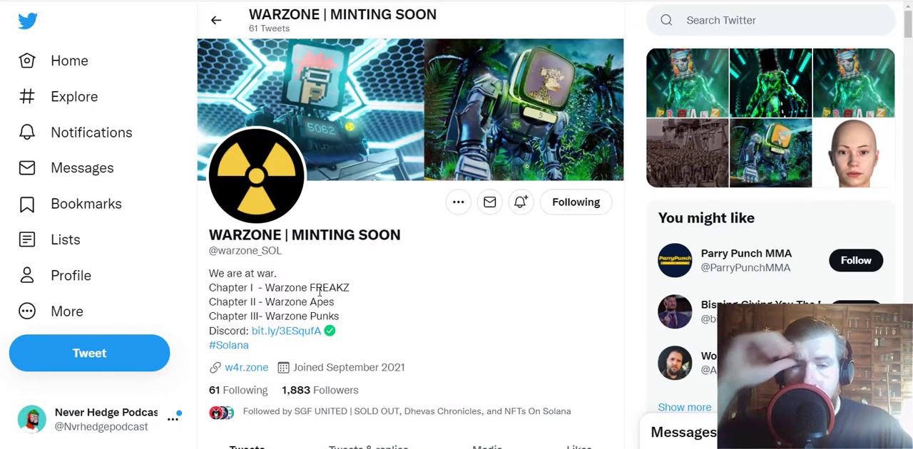
{"action": "mouse_move", "coordinate": [379, 290]}
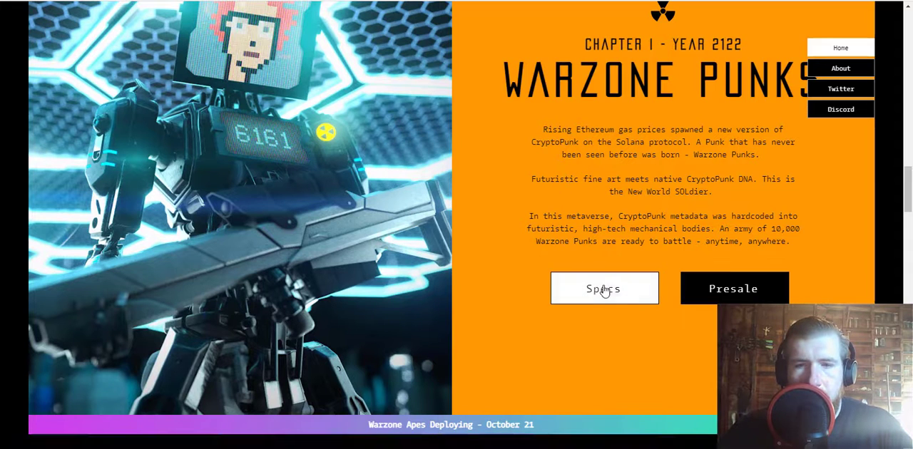
{"action": "left_click", "coordinate": [604, 288]}
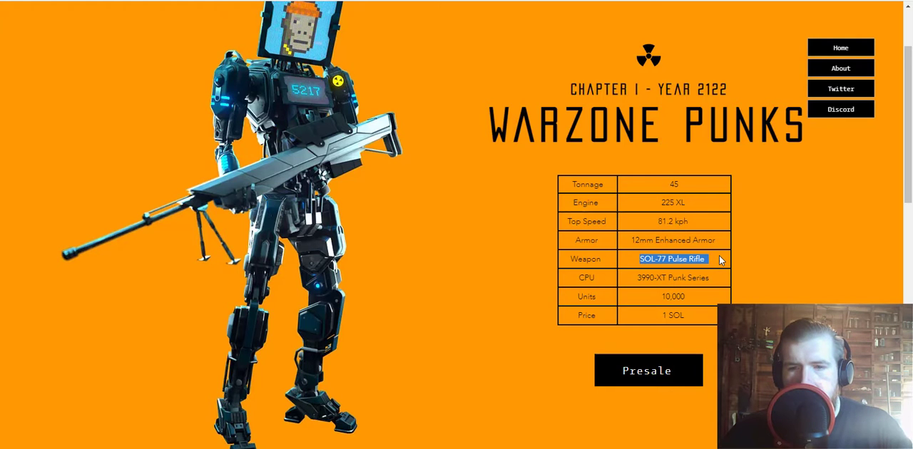
{"action": "left_click", "coordinate": [647, 370]}
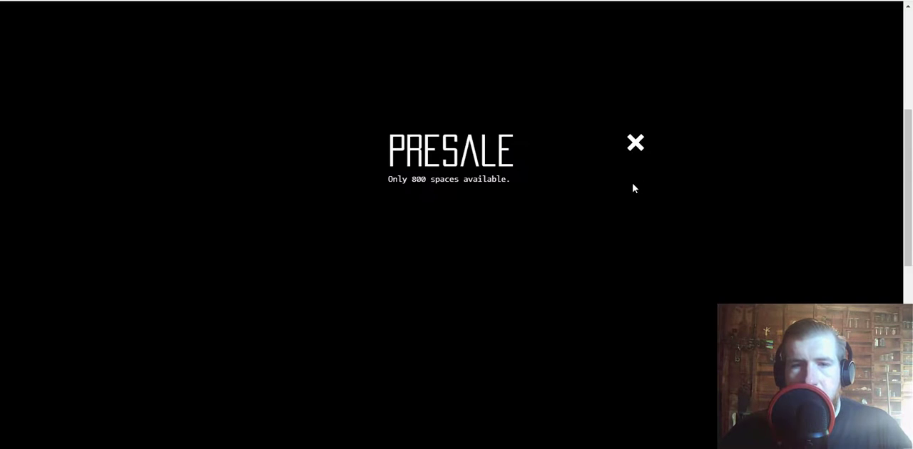
{"action": "left_click_drag", "start_coordinate": [388, 179], "coordinate": [502, 179]}
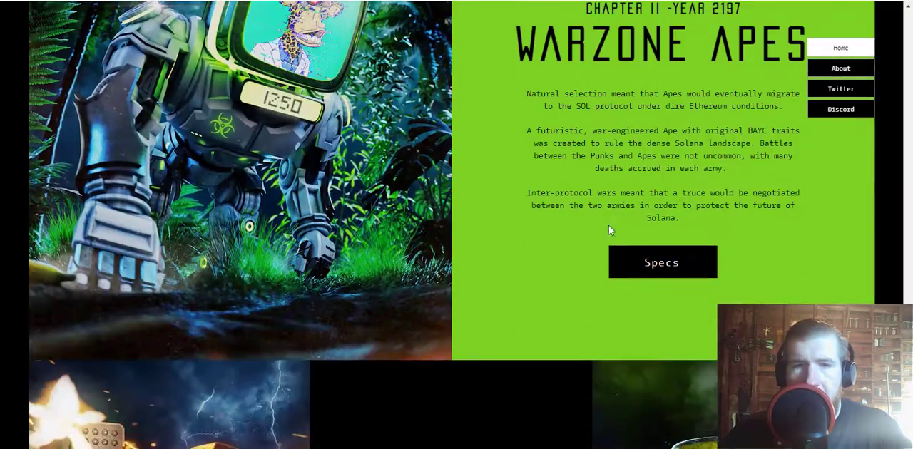
Scroll to the Warzone Apes specs (tonnage, weapon, 1 SOL price) and head to About
{"action": "scroll", "scroll_direction": "down", "scroll_amount": 3}
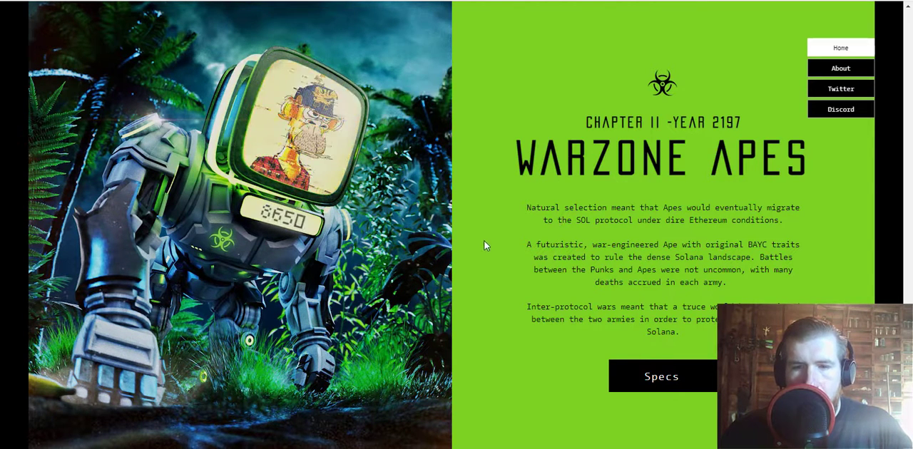
{"action": "scroll", "scroll_direction": "down", "scroll_amount": 3}
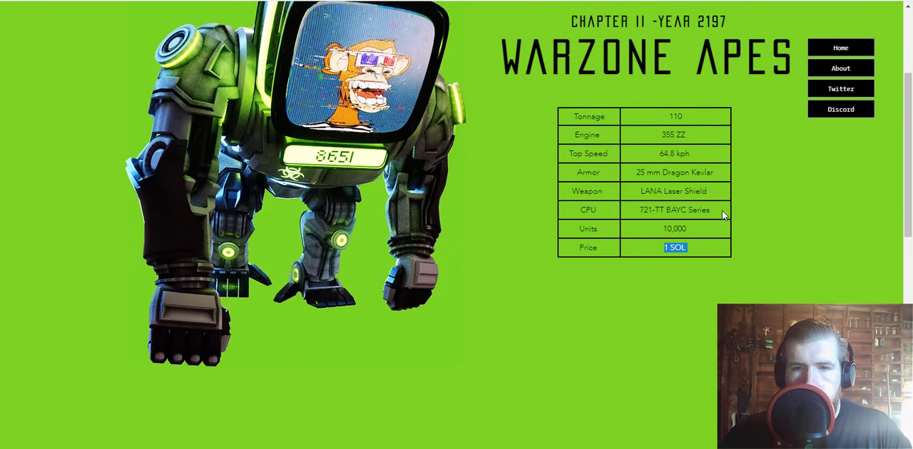
{"action": "left_click", "coordinate": [840, 71]}
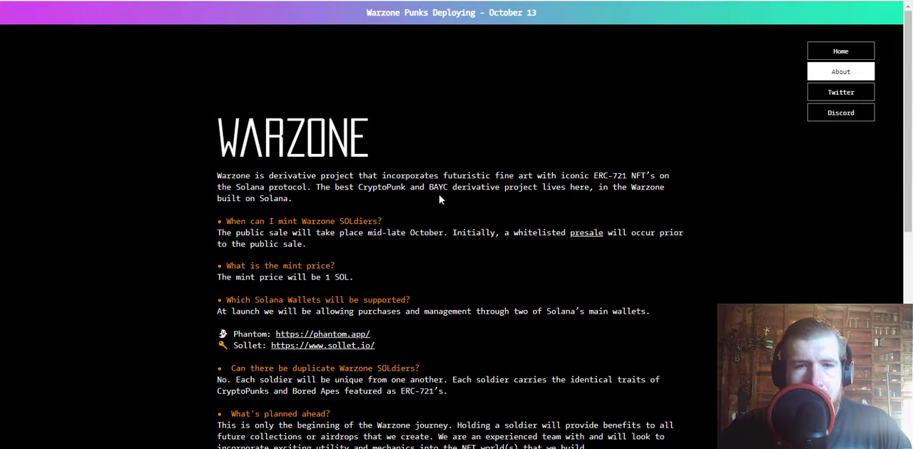
{"action": "mouse_move", "coordinate": [487, 212]}
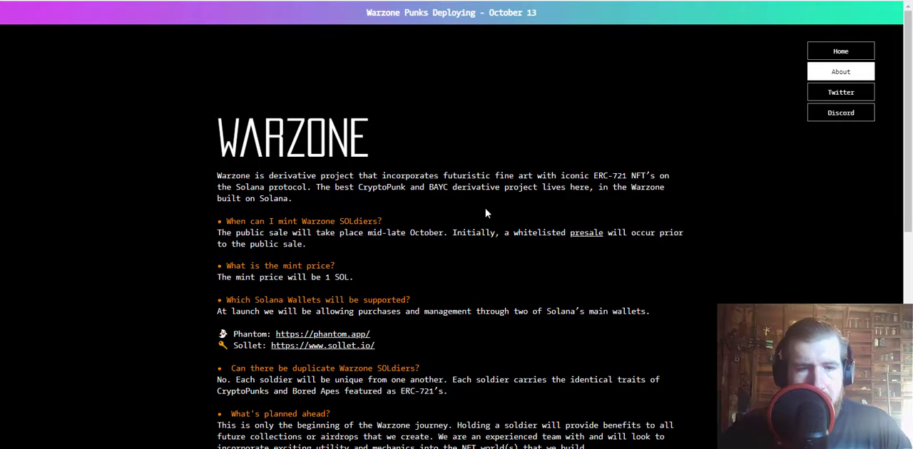
Scroll through the mint FAQ down to the War Map roadmap section
{"action": "scroll", "scroll_direction": "down", "scroll_amount": 3}
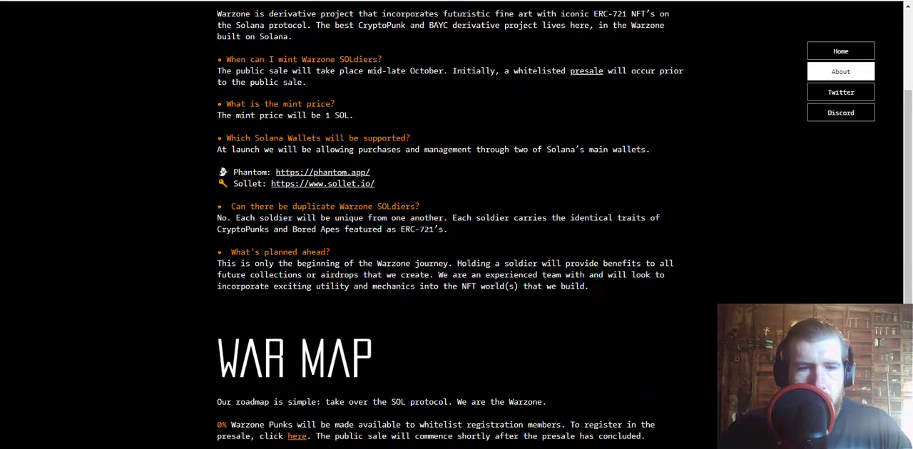
{"action": "scroll", "scroll_direction": "down", "scroll_amount": 3}
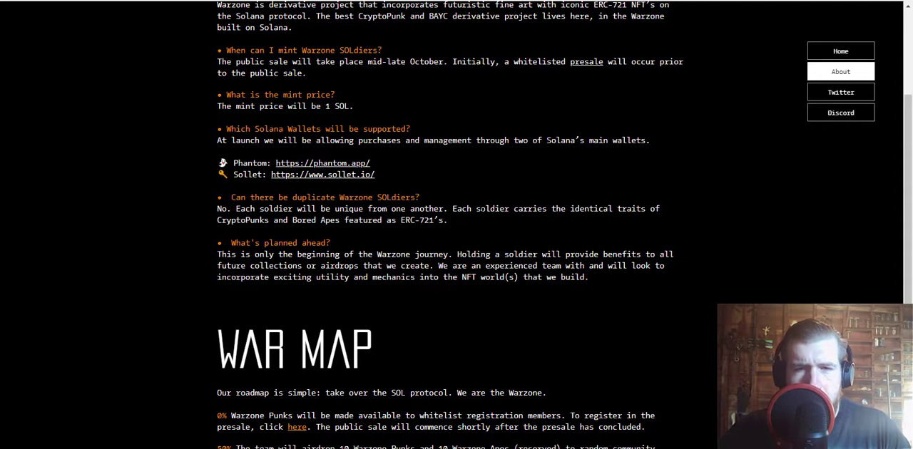
{"action": "scroll", "scroll_direction": "down", "scroll_amount": 3}
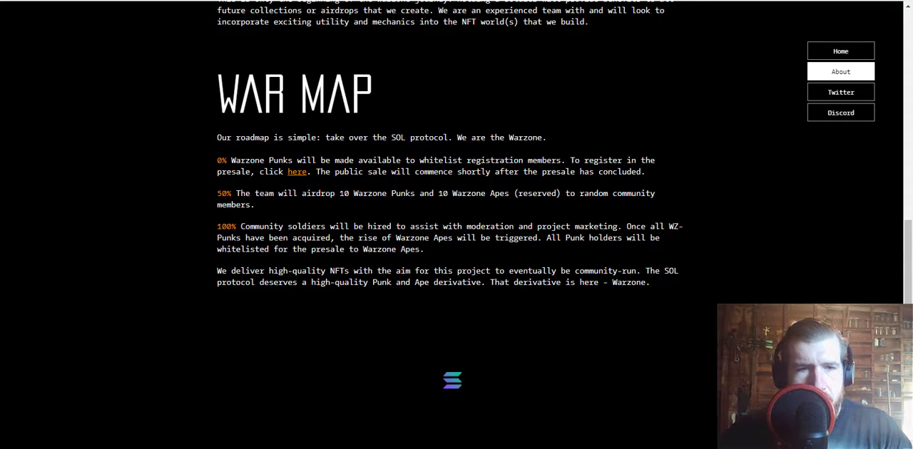
{"action": "mouse_move", "coordinate": [386, 222]}
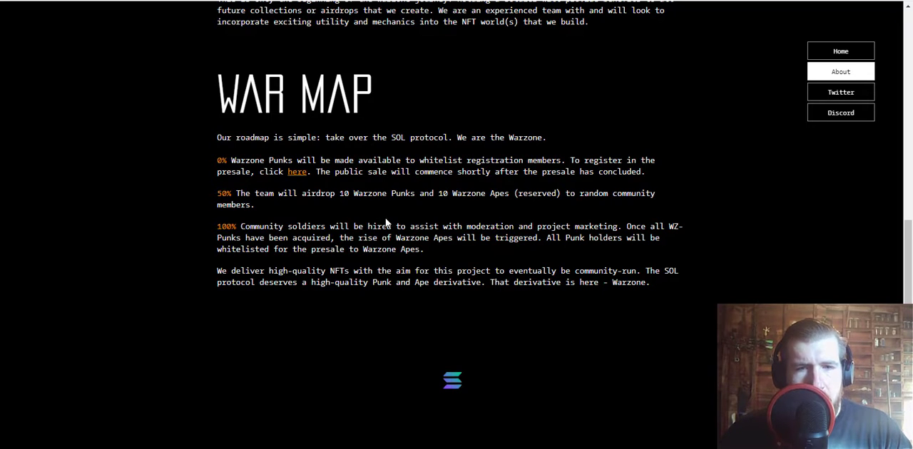
{"action": "mouse_move", "coordinate": [299, 207]}
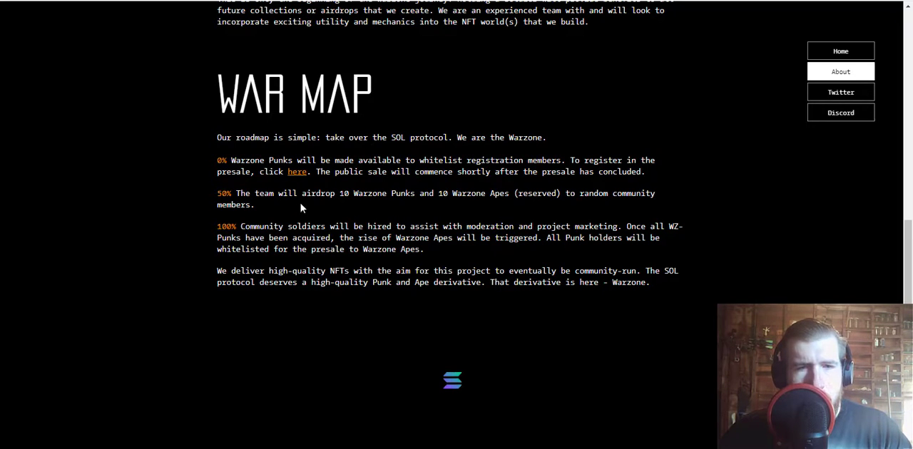
{"action": "mouse_move", "coordinate": [301, 217]}
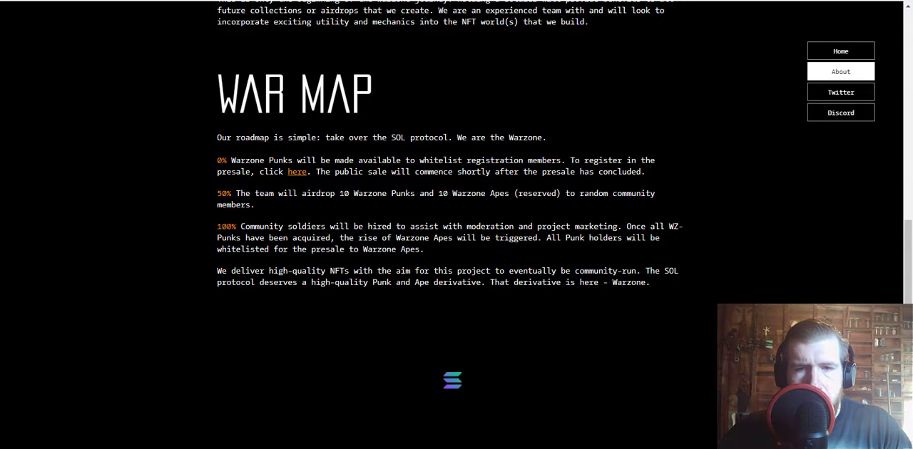
{"action": "mouse_move", "coordinate": [497, 208]}
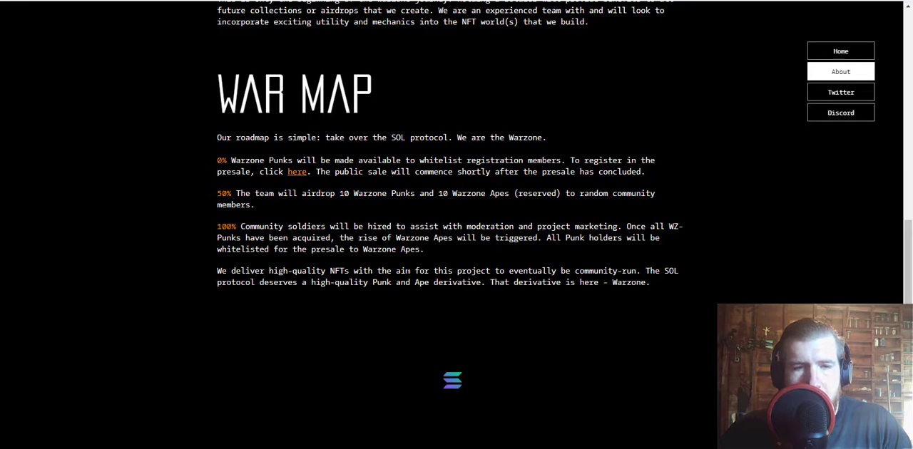
{"action": "scroll", "scroll_direction": "up", "scroll_amount": 3}
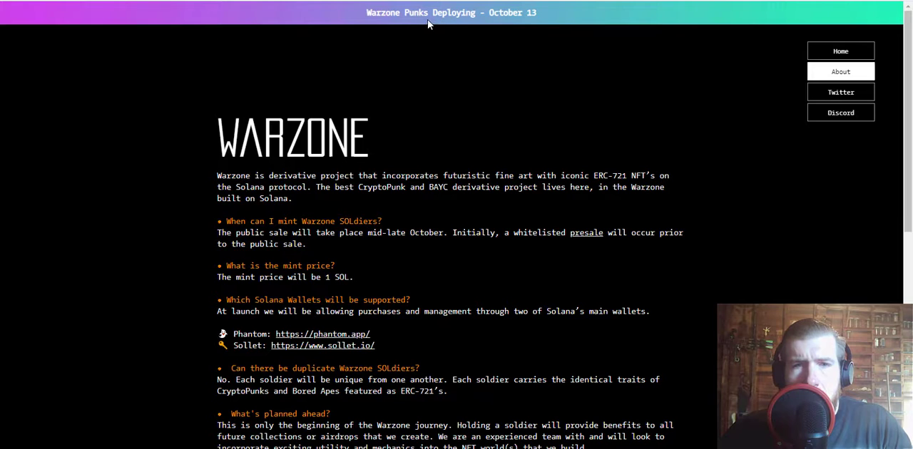
{"action": "mouse_move", "coordinate": [387, 12]}
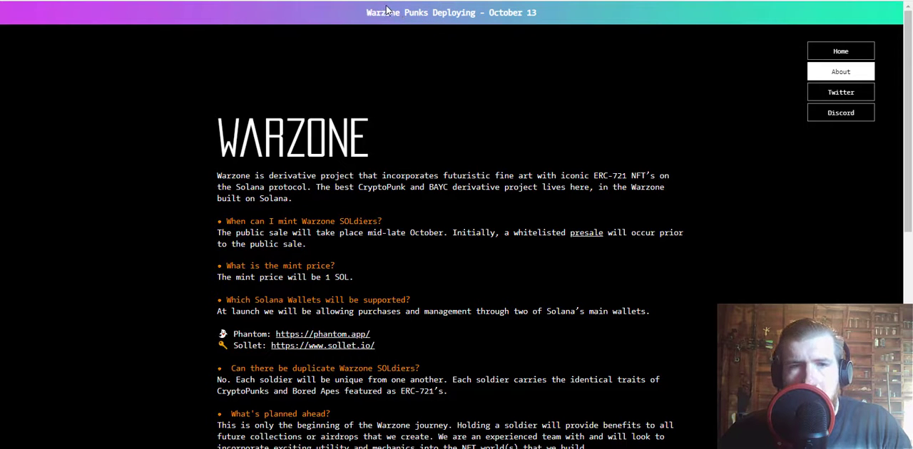